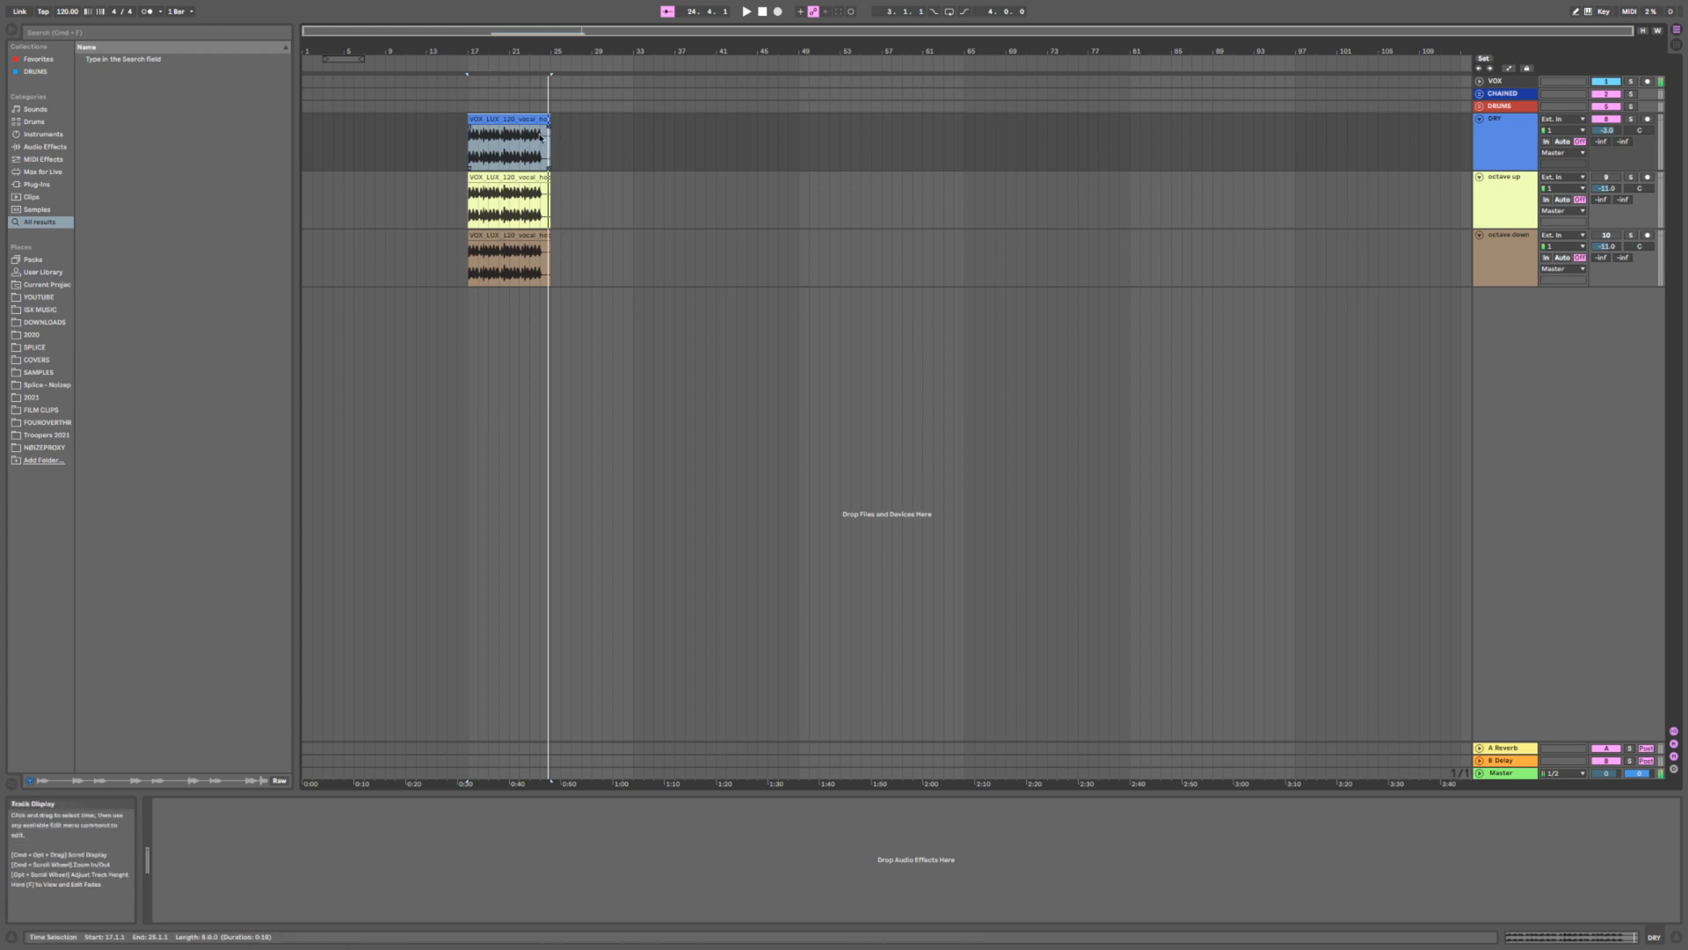
Step: Search the browser for 'delay' to find the Delay audio effect
left_click(506, 119)
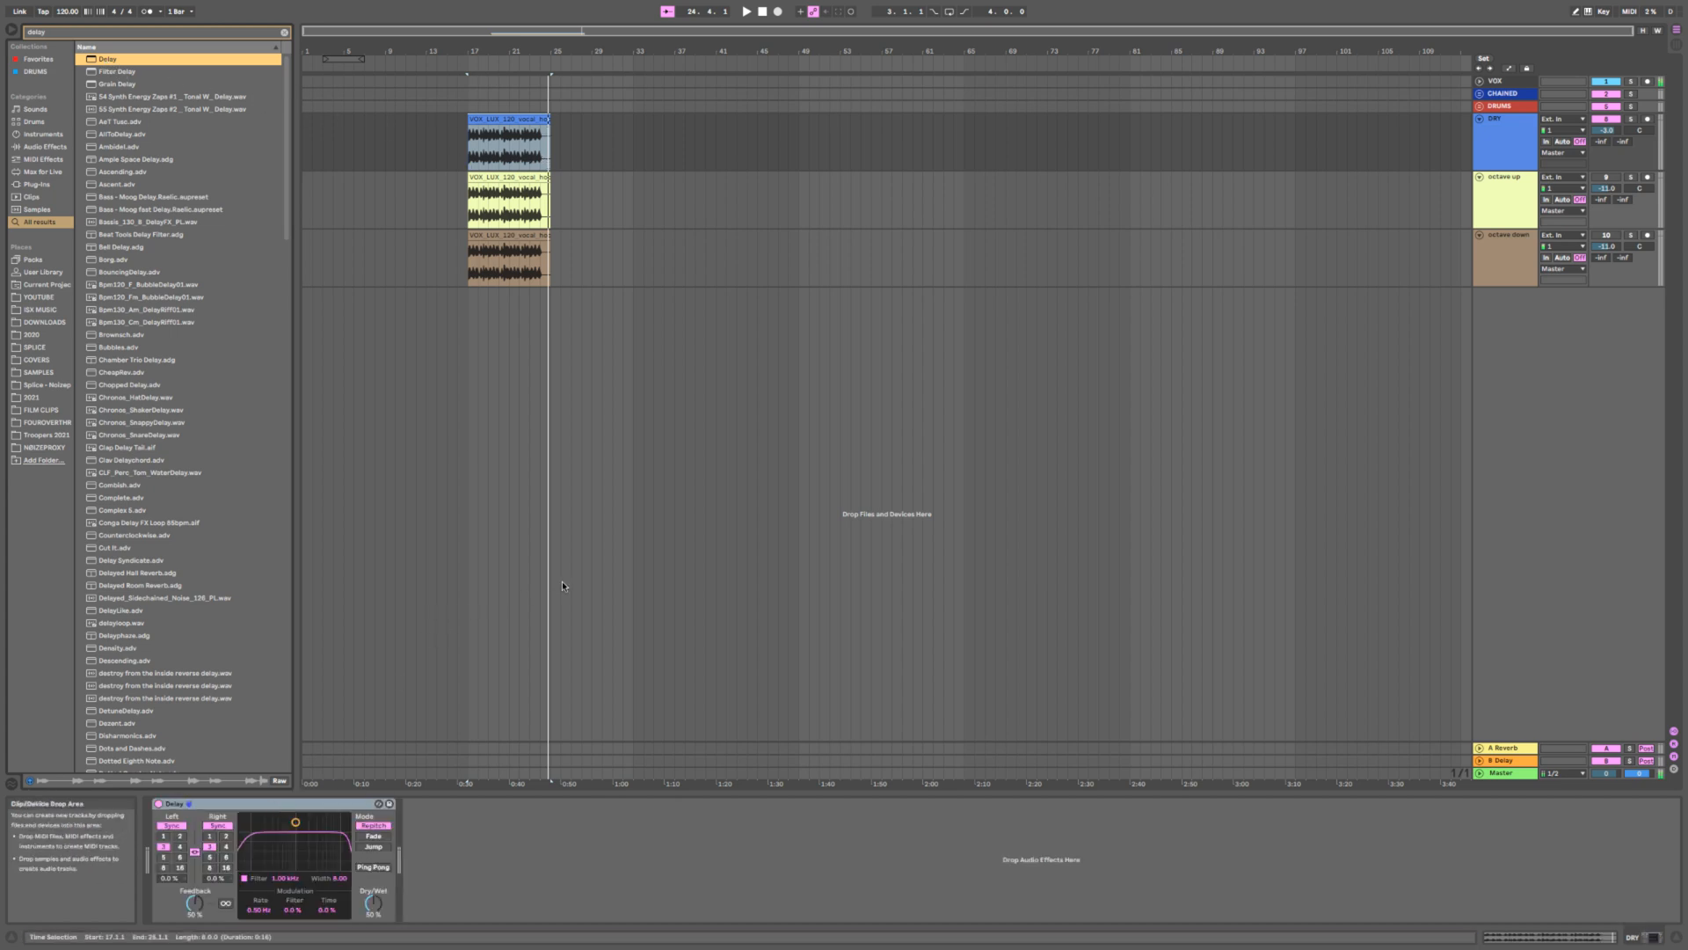
Step: Unlink the Delay's left and right channels and switch Left from Sync to Time
left_click(744, 11)
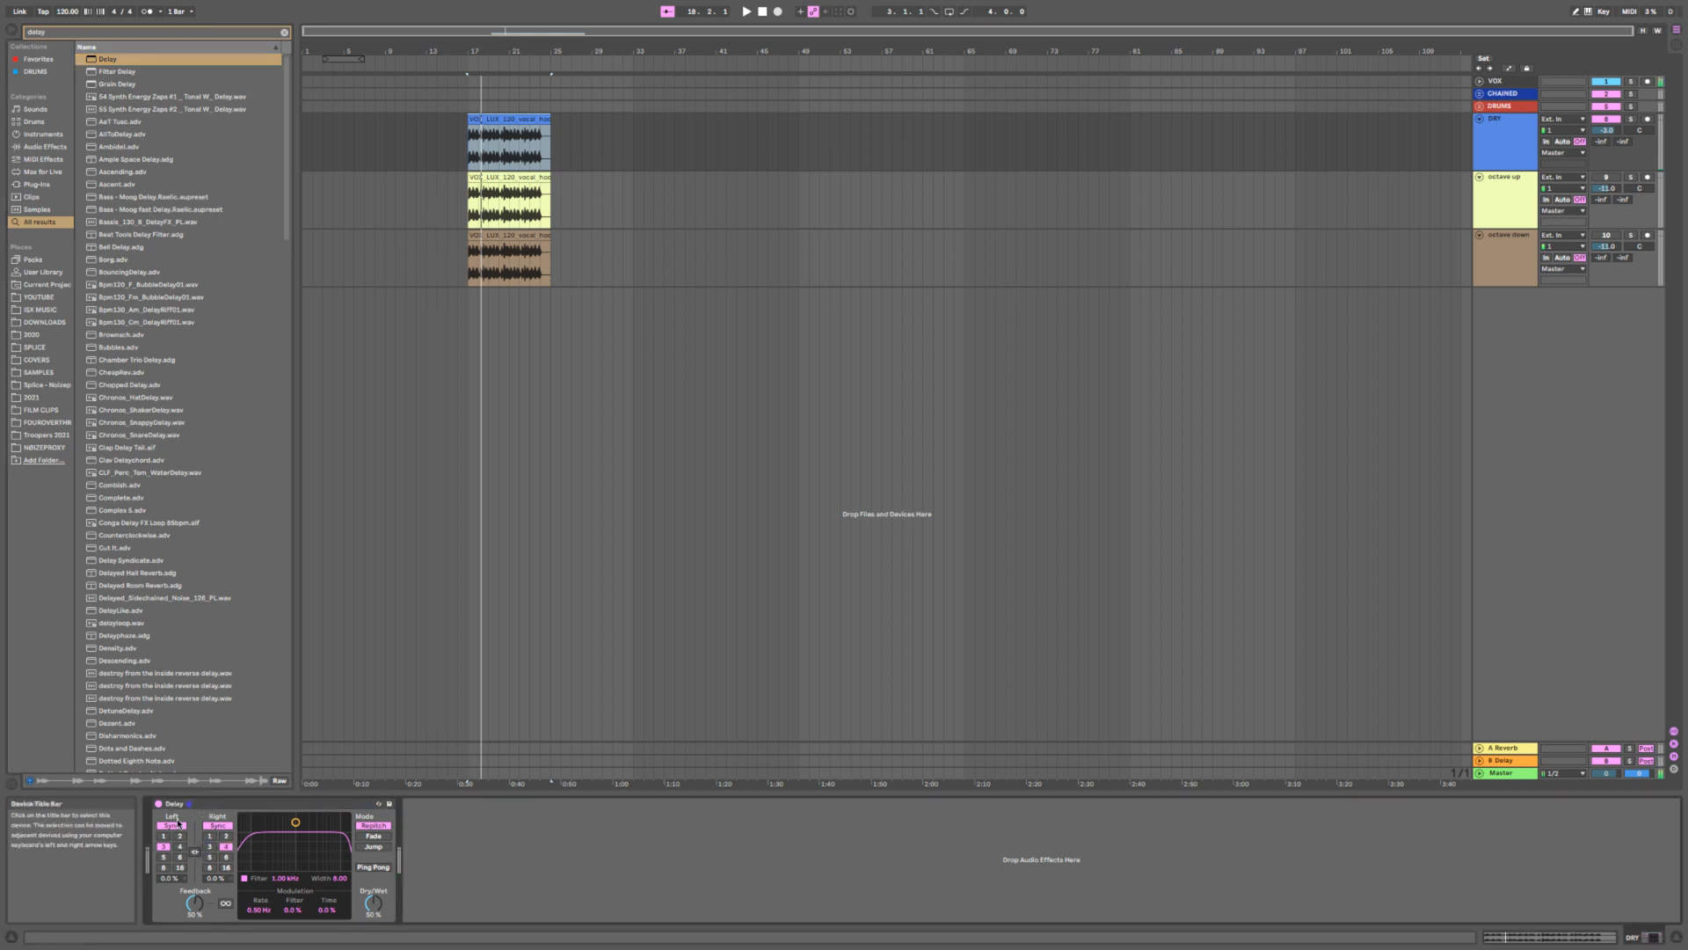
left_click(169, 825)
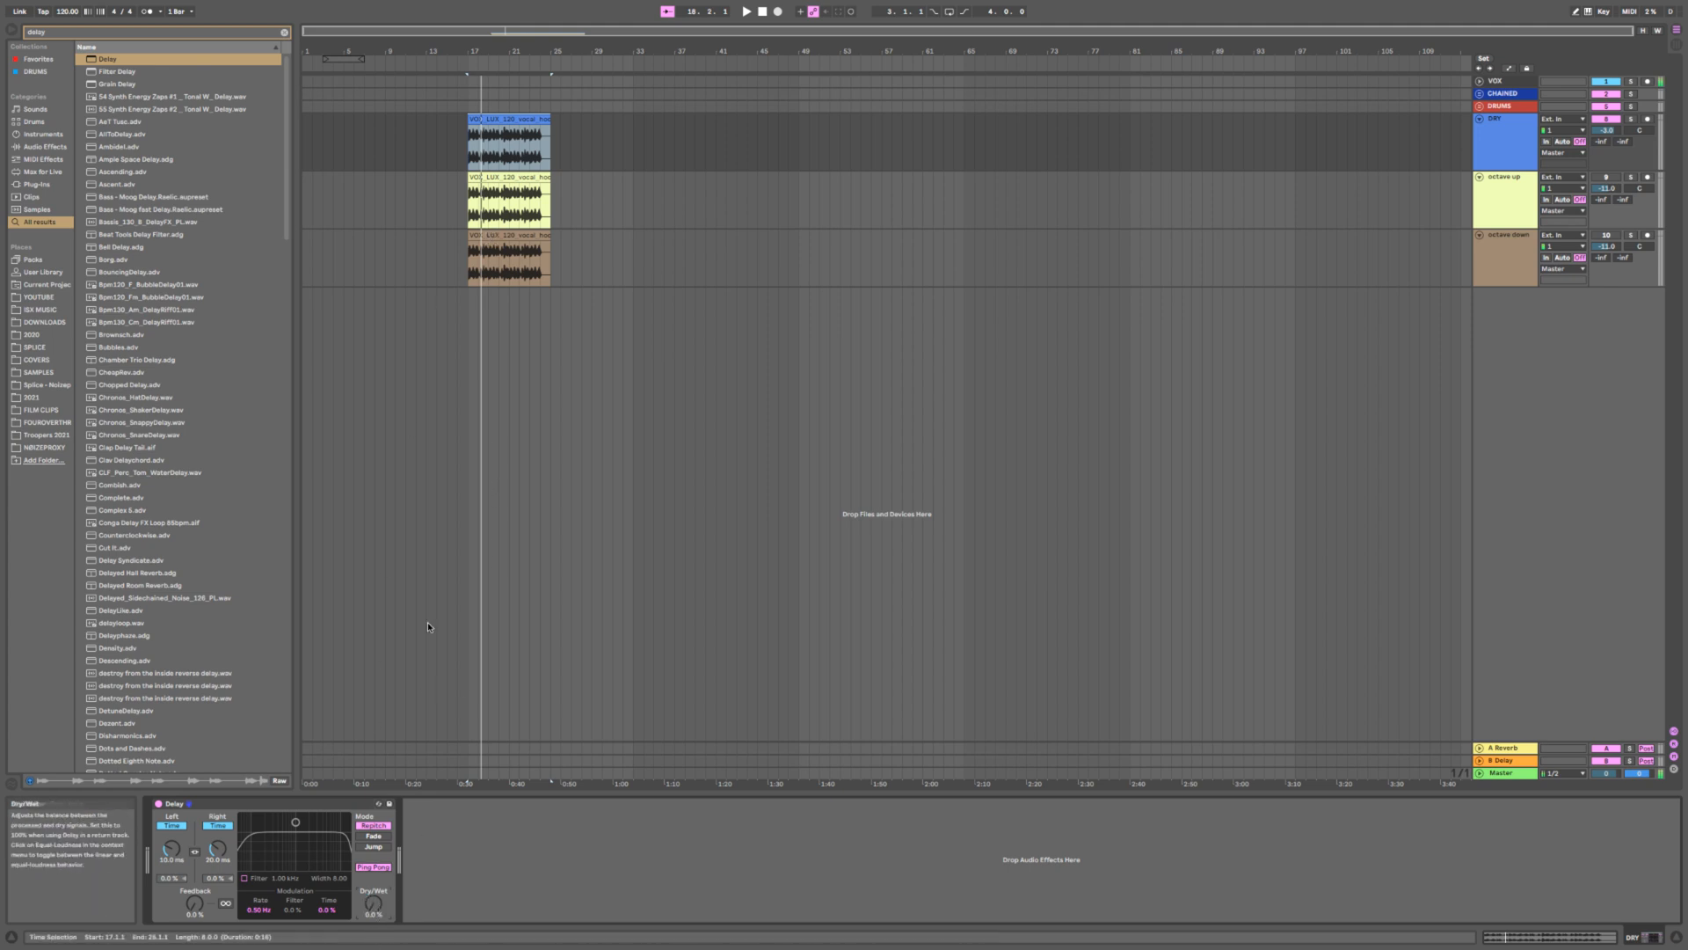
mouse_move(467, 608)
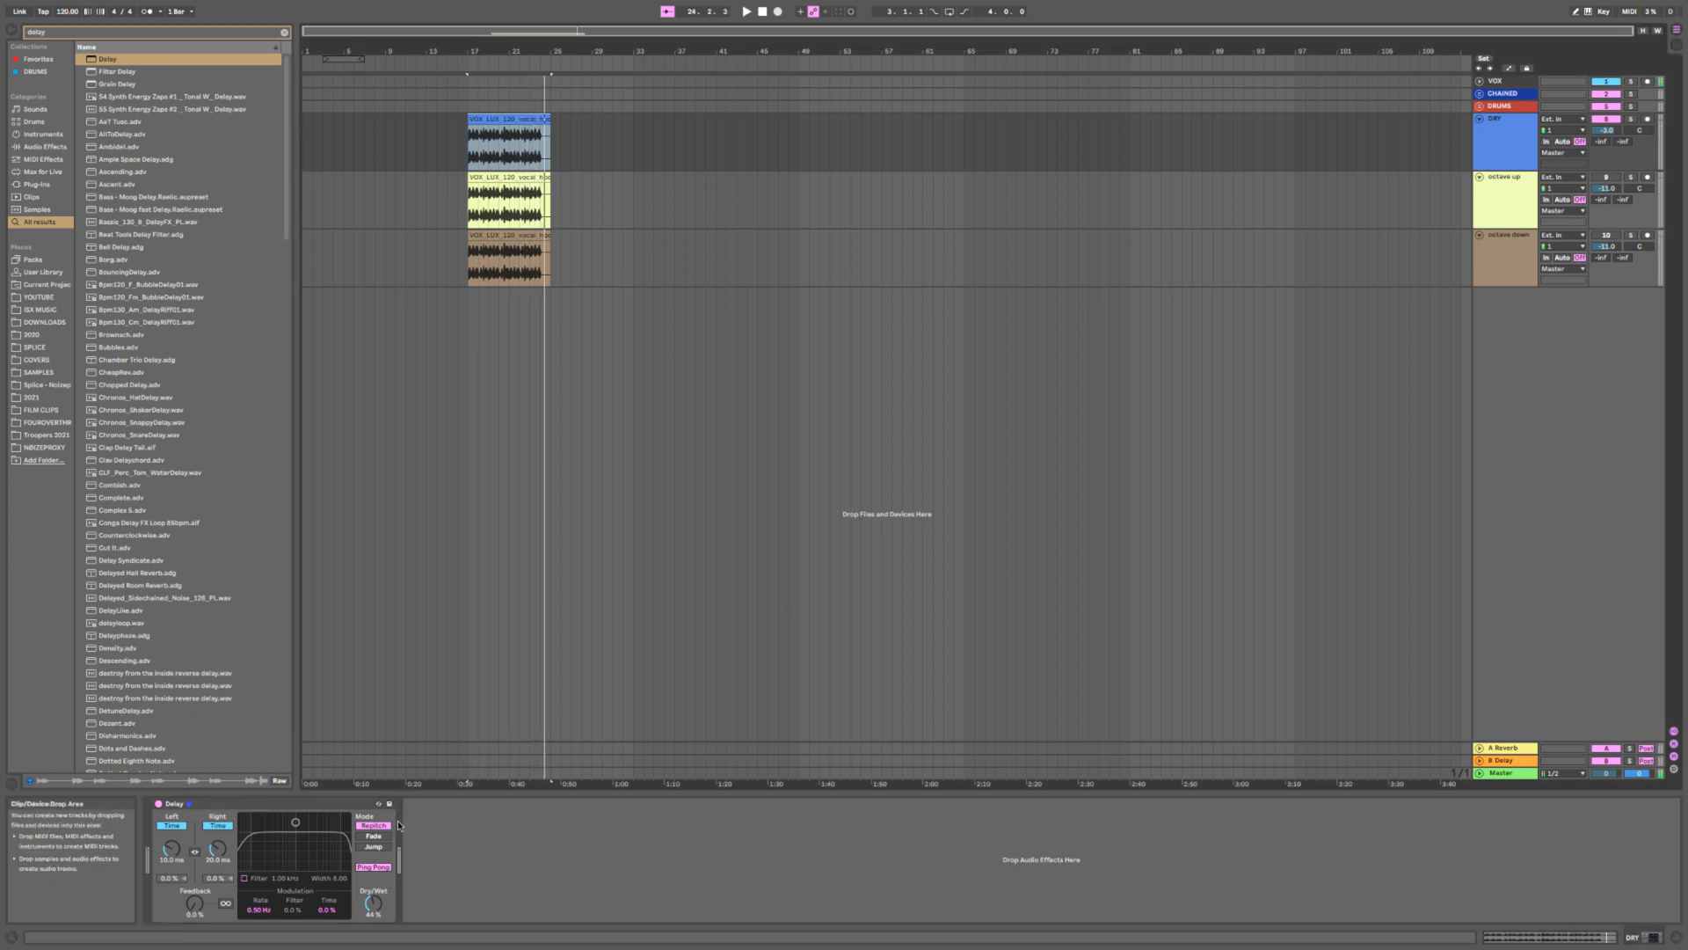
mouse_move(375, 900)
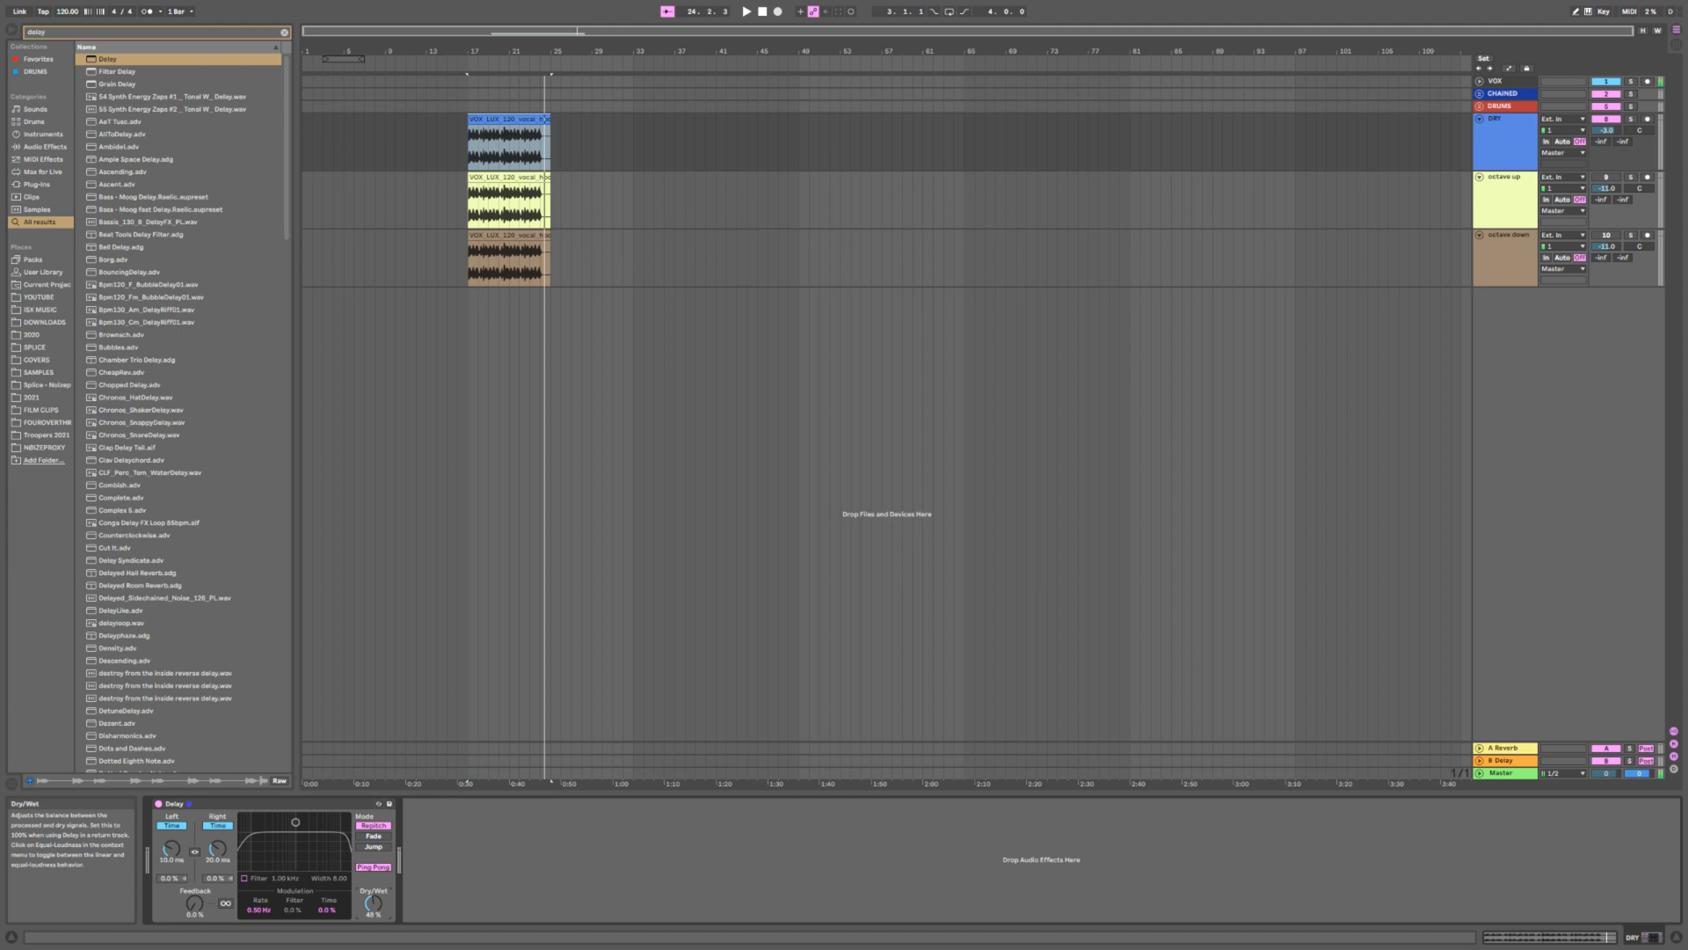
mouse_move(321, 821)
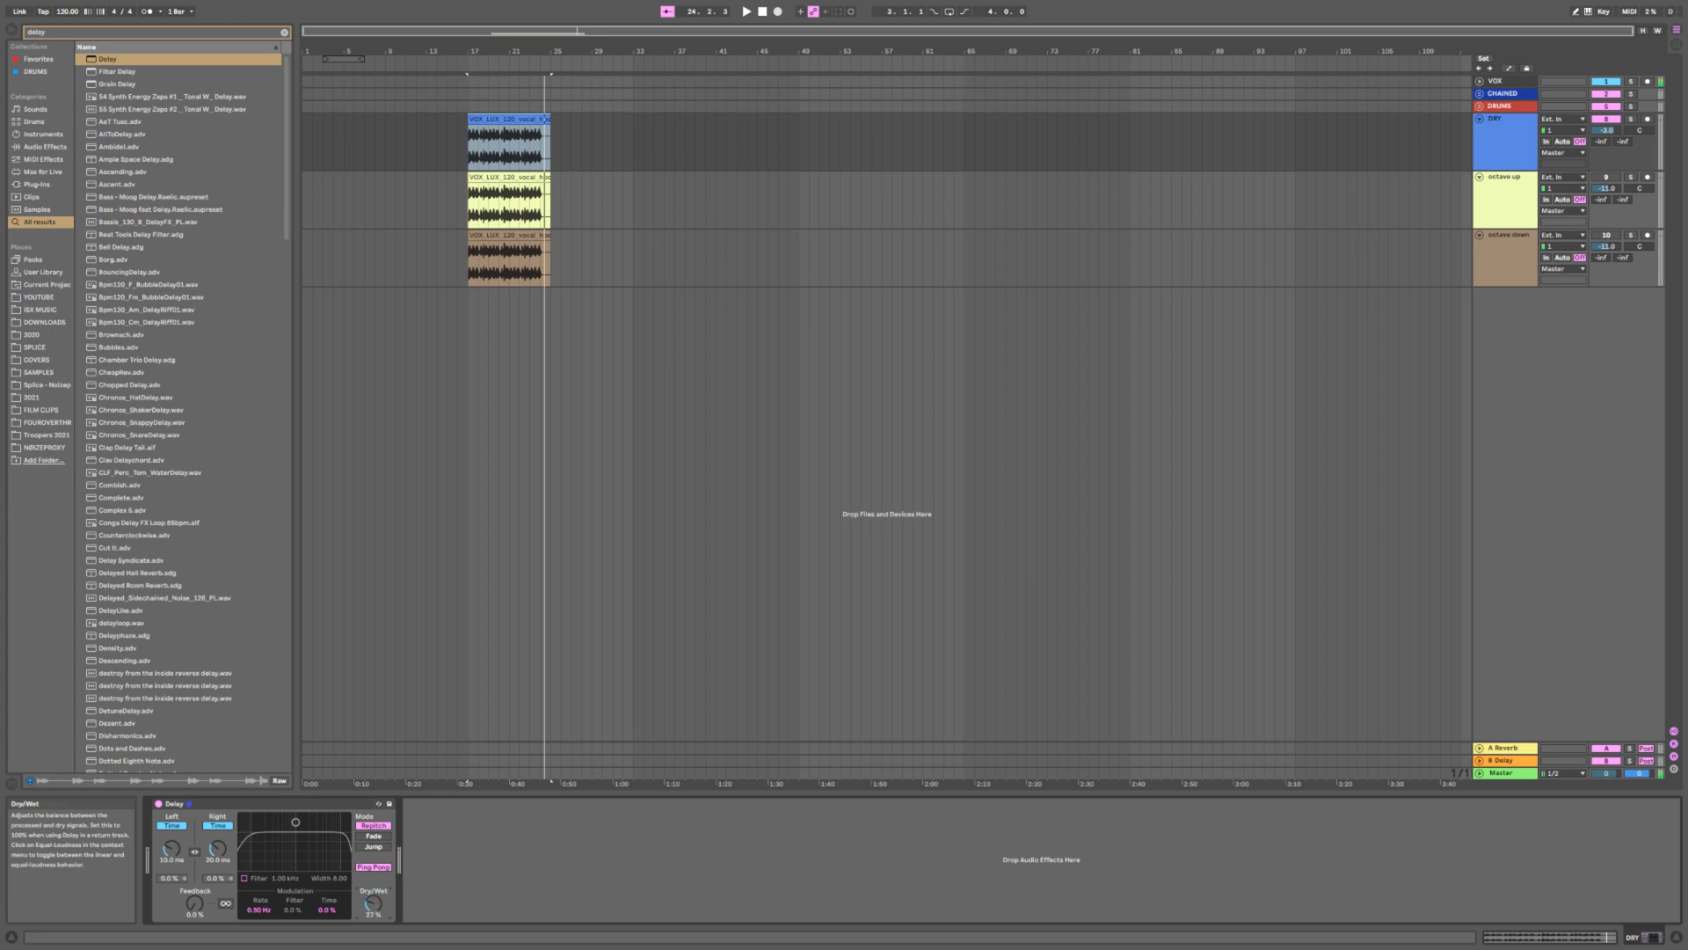
mouse_move(604, 561)
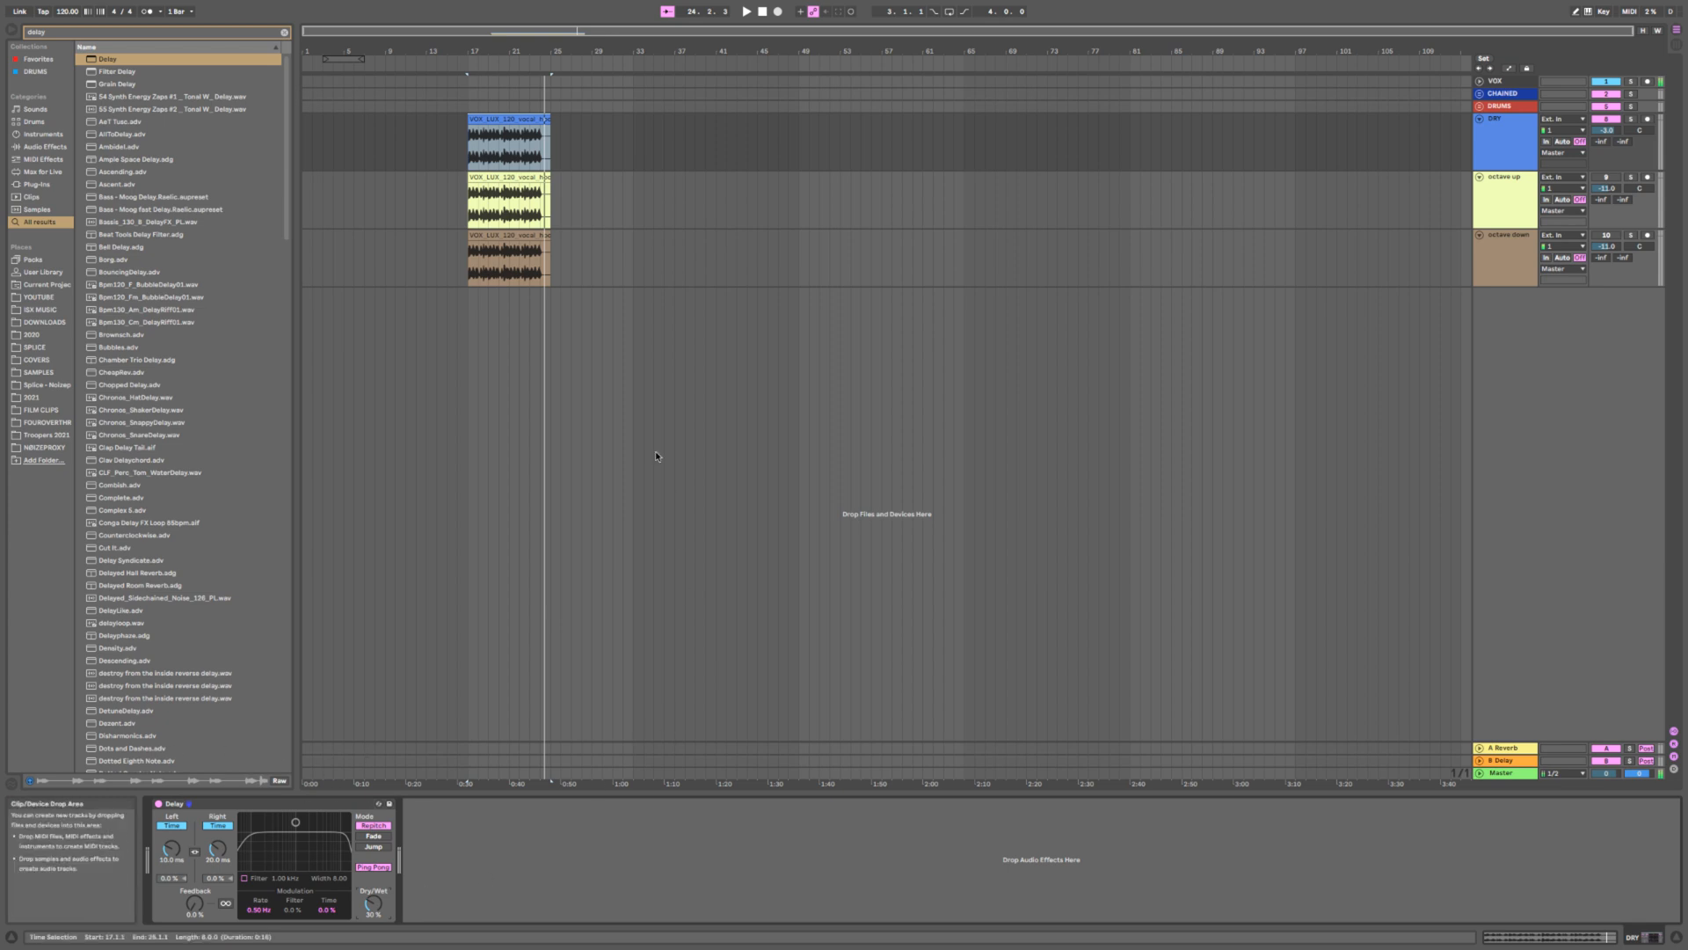
mouse_move(575, 466)
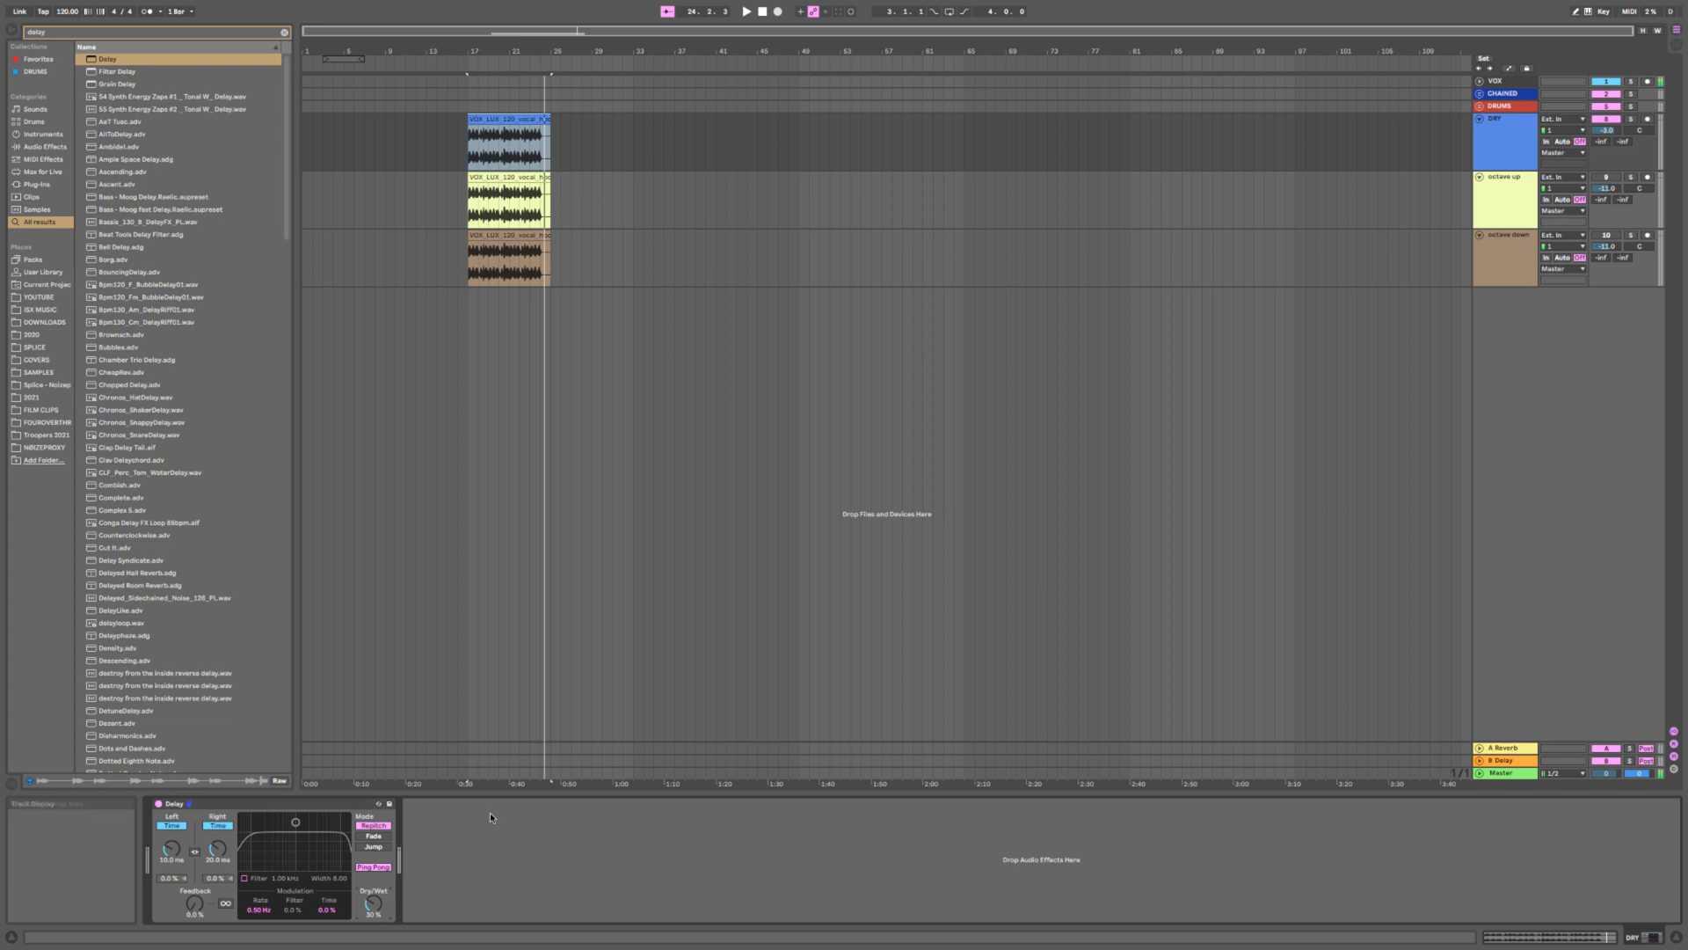
mouse_move(374, 905)
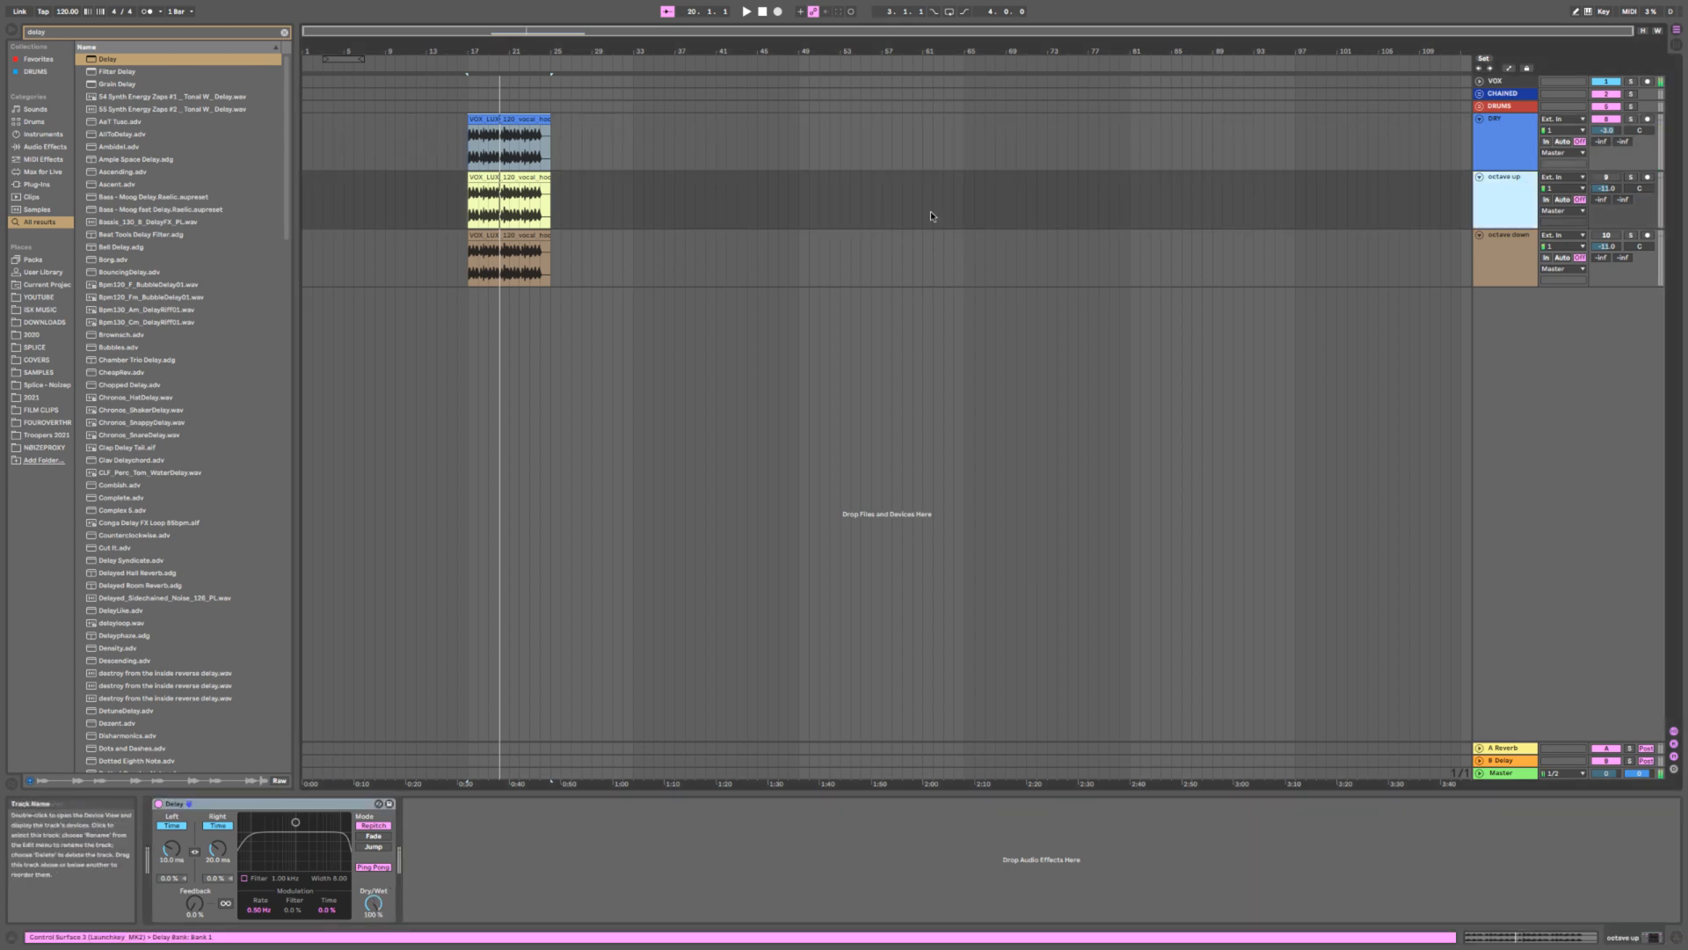
Step: Open the octave up track's clip, then return to its device effects
double_click(504, 205)
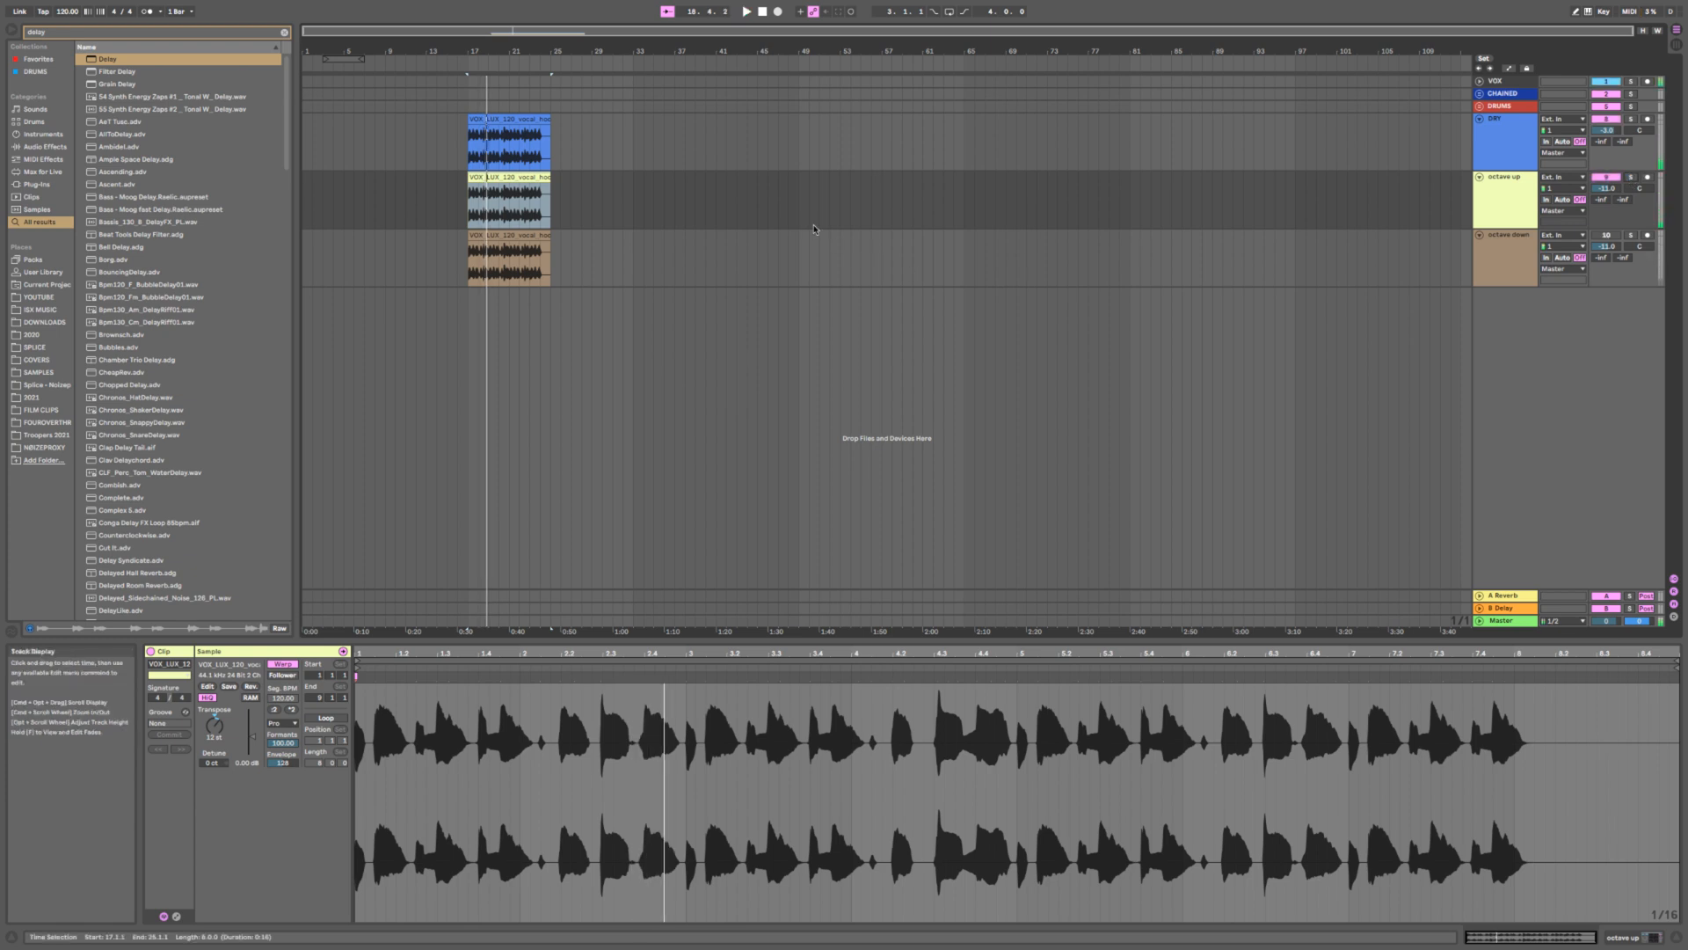
left_click(485, 119)
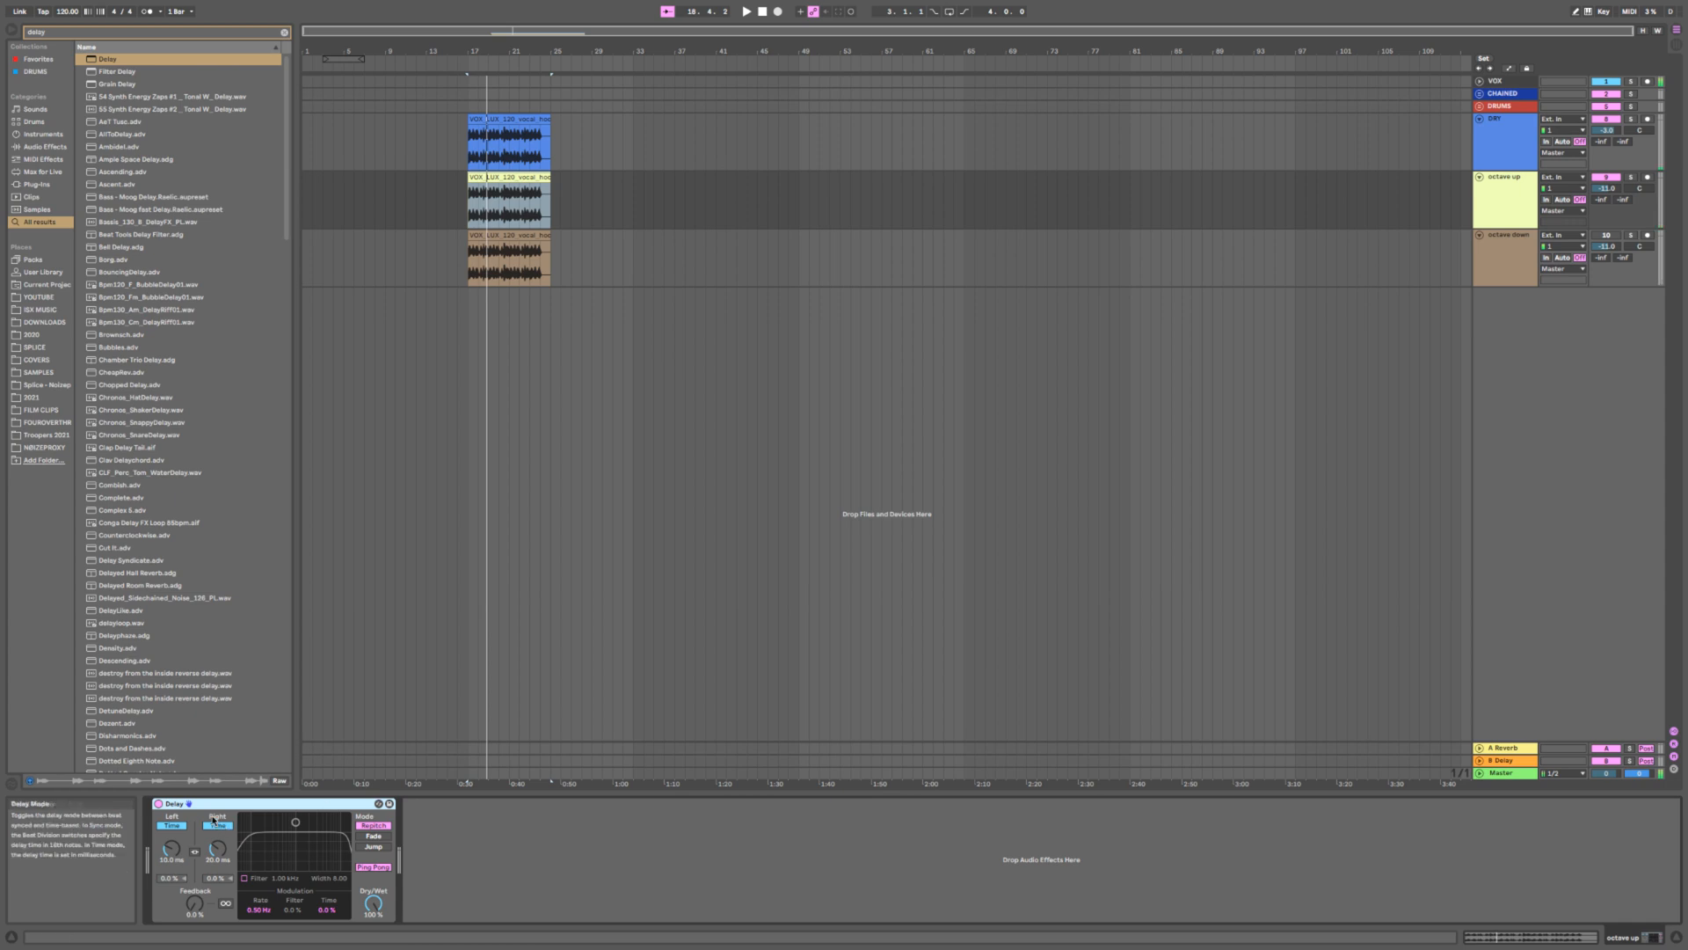
mouse_move(374, 902)
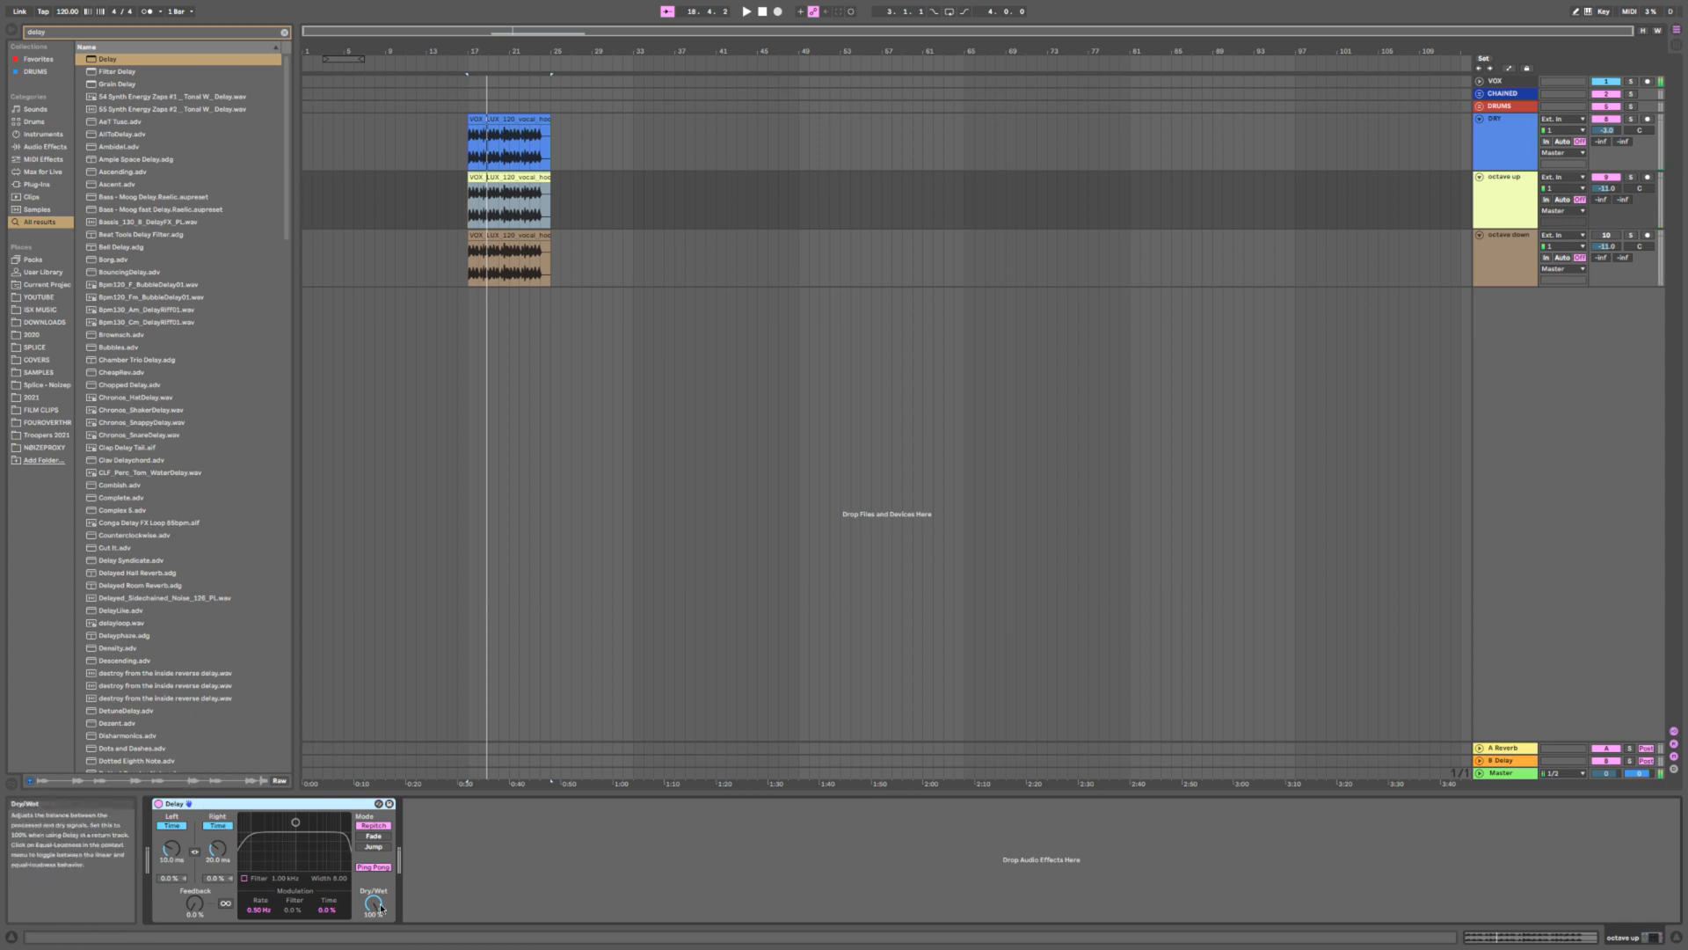
Step: Set the octave up Delay's Dry/Wet to 100% and select the octave up vocal clip
left_click(507, 258)
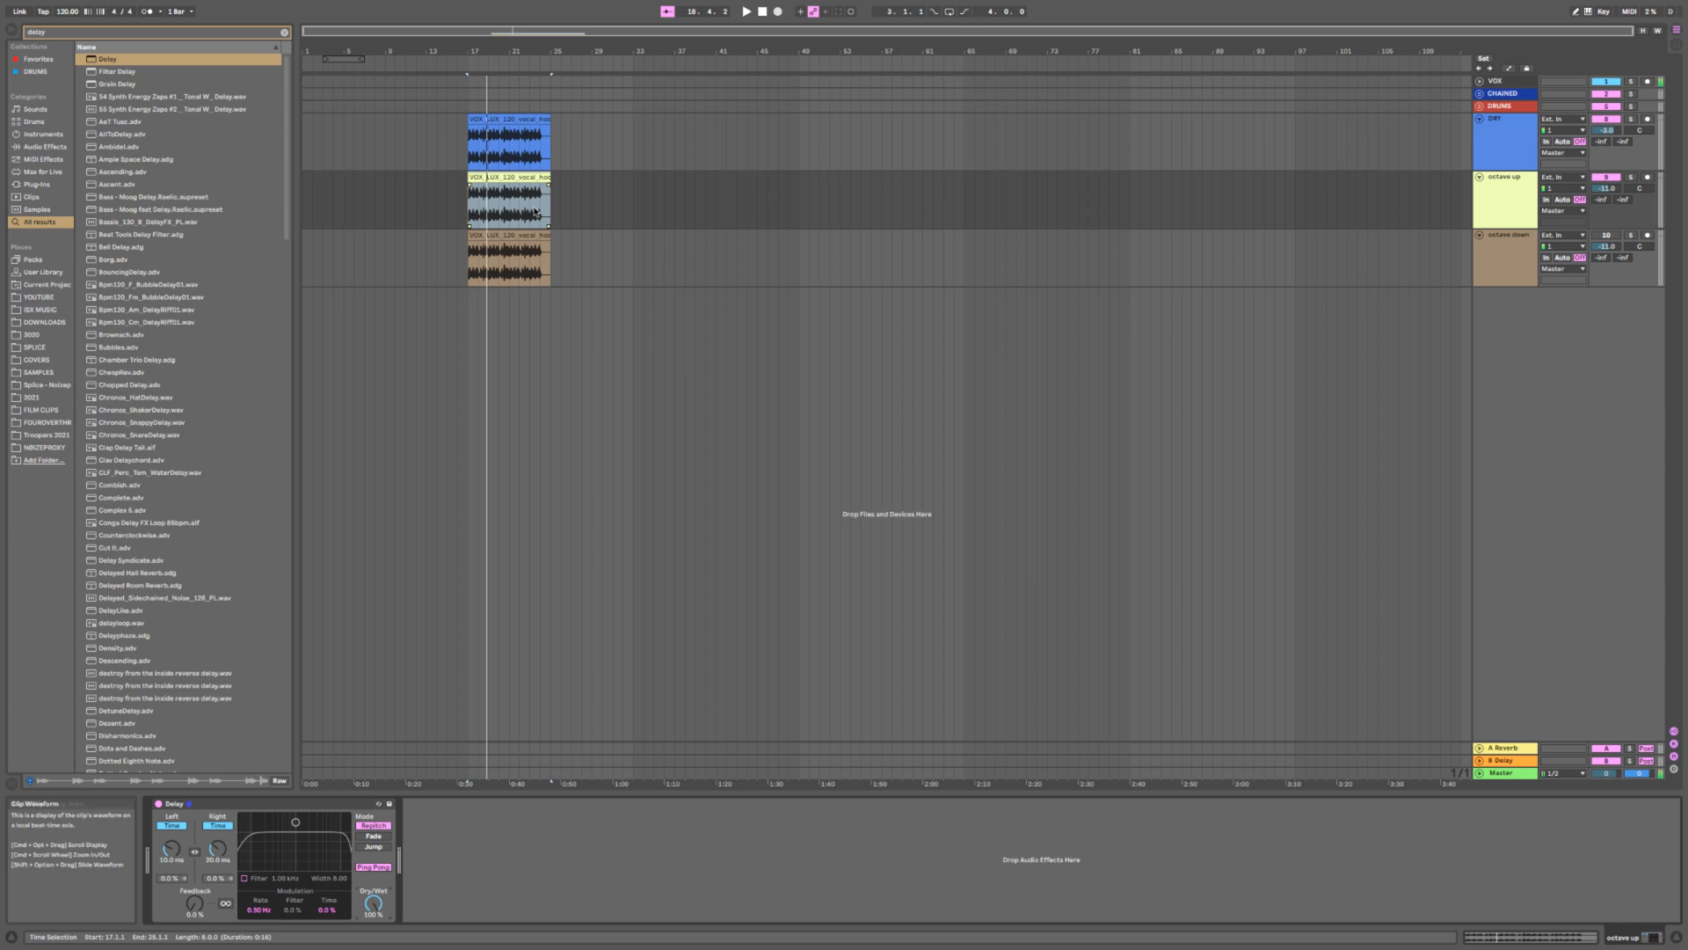
left_click(506, 199)
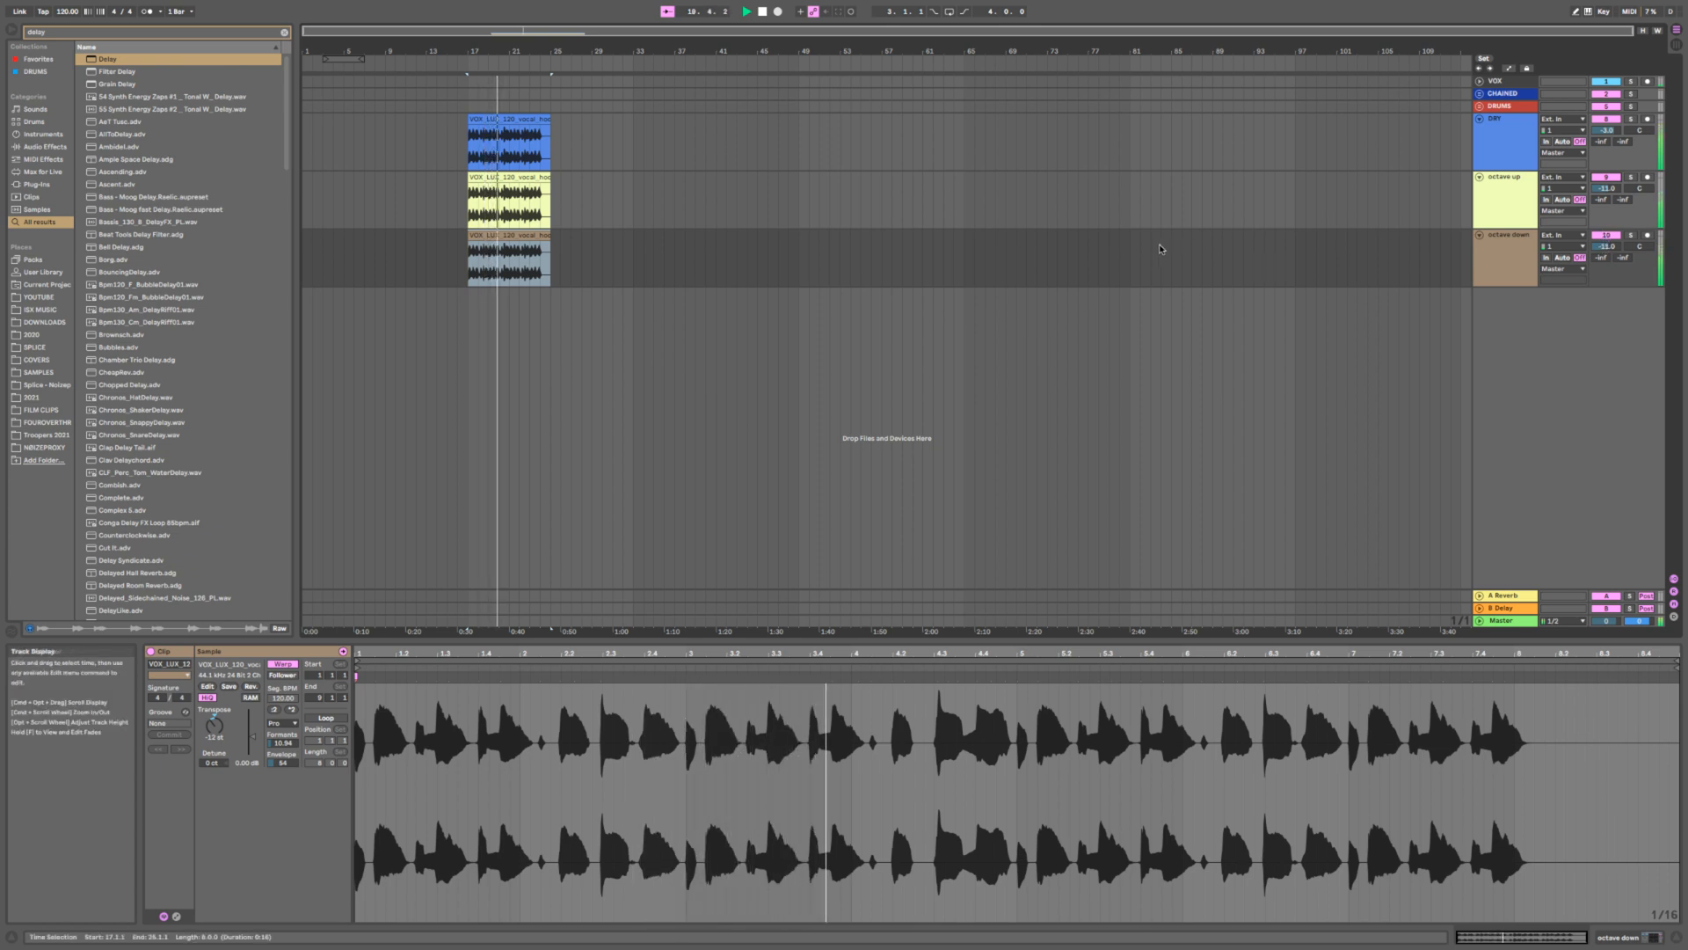
left_click(503, 205)
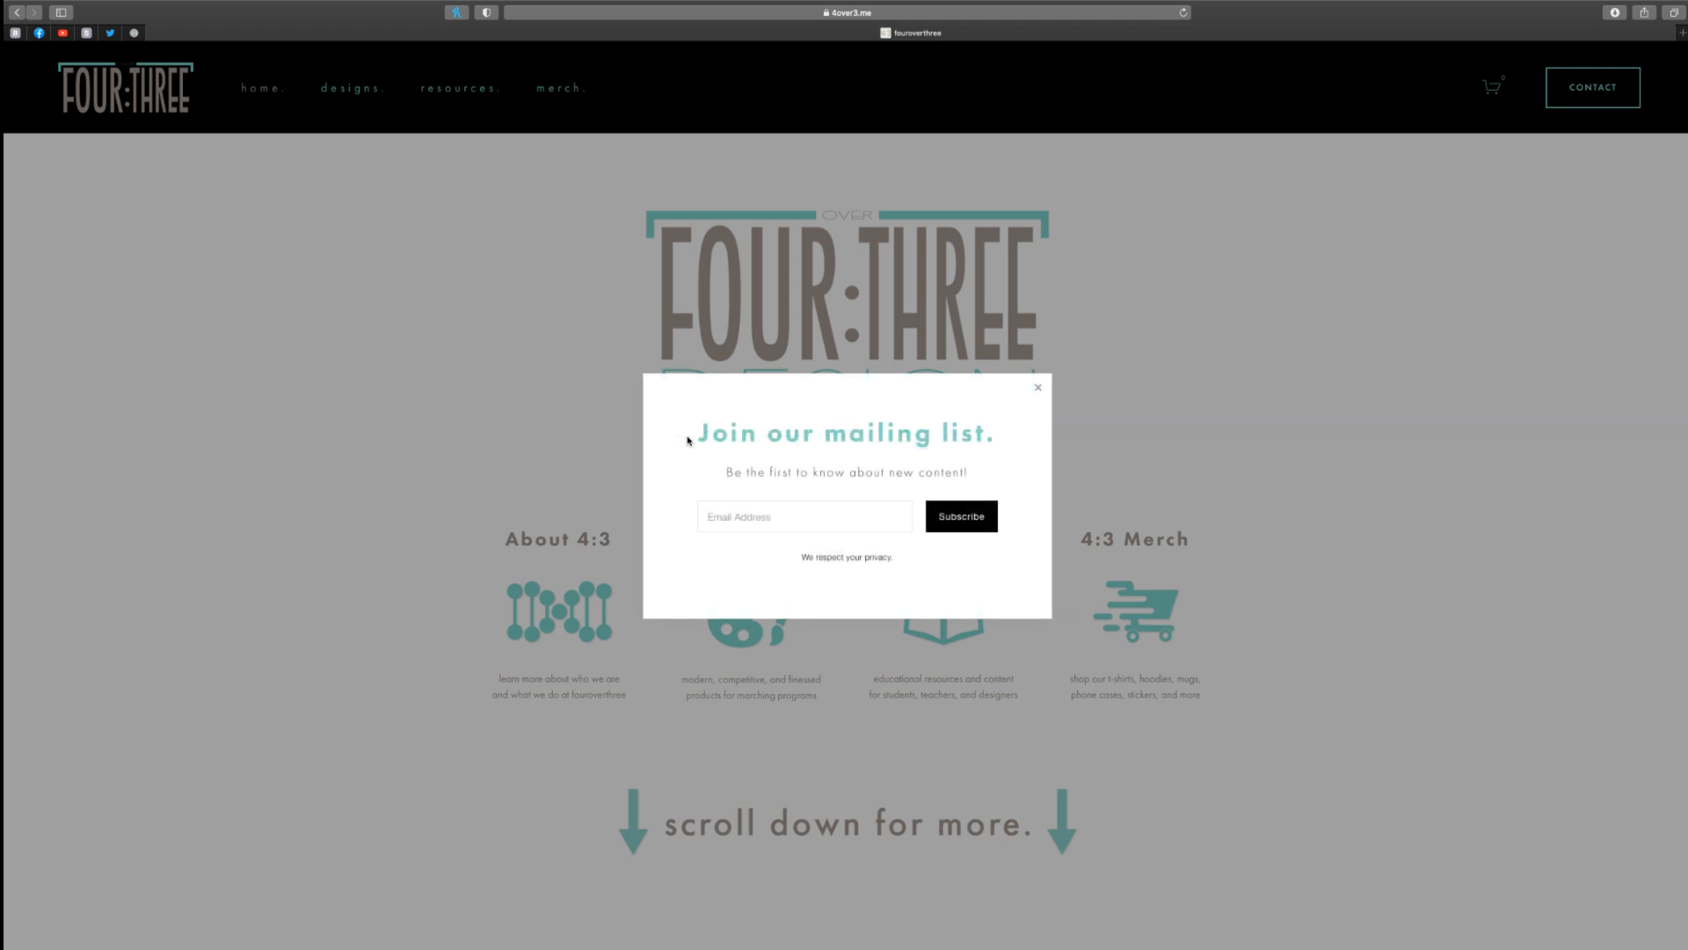
left_click(803, 517)
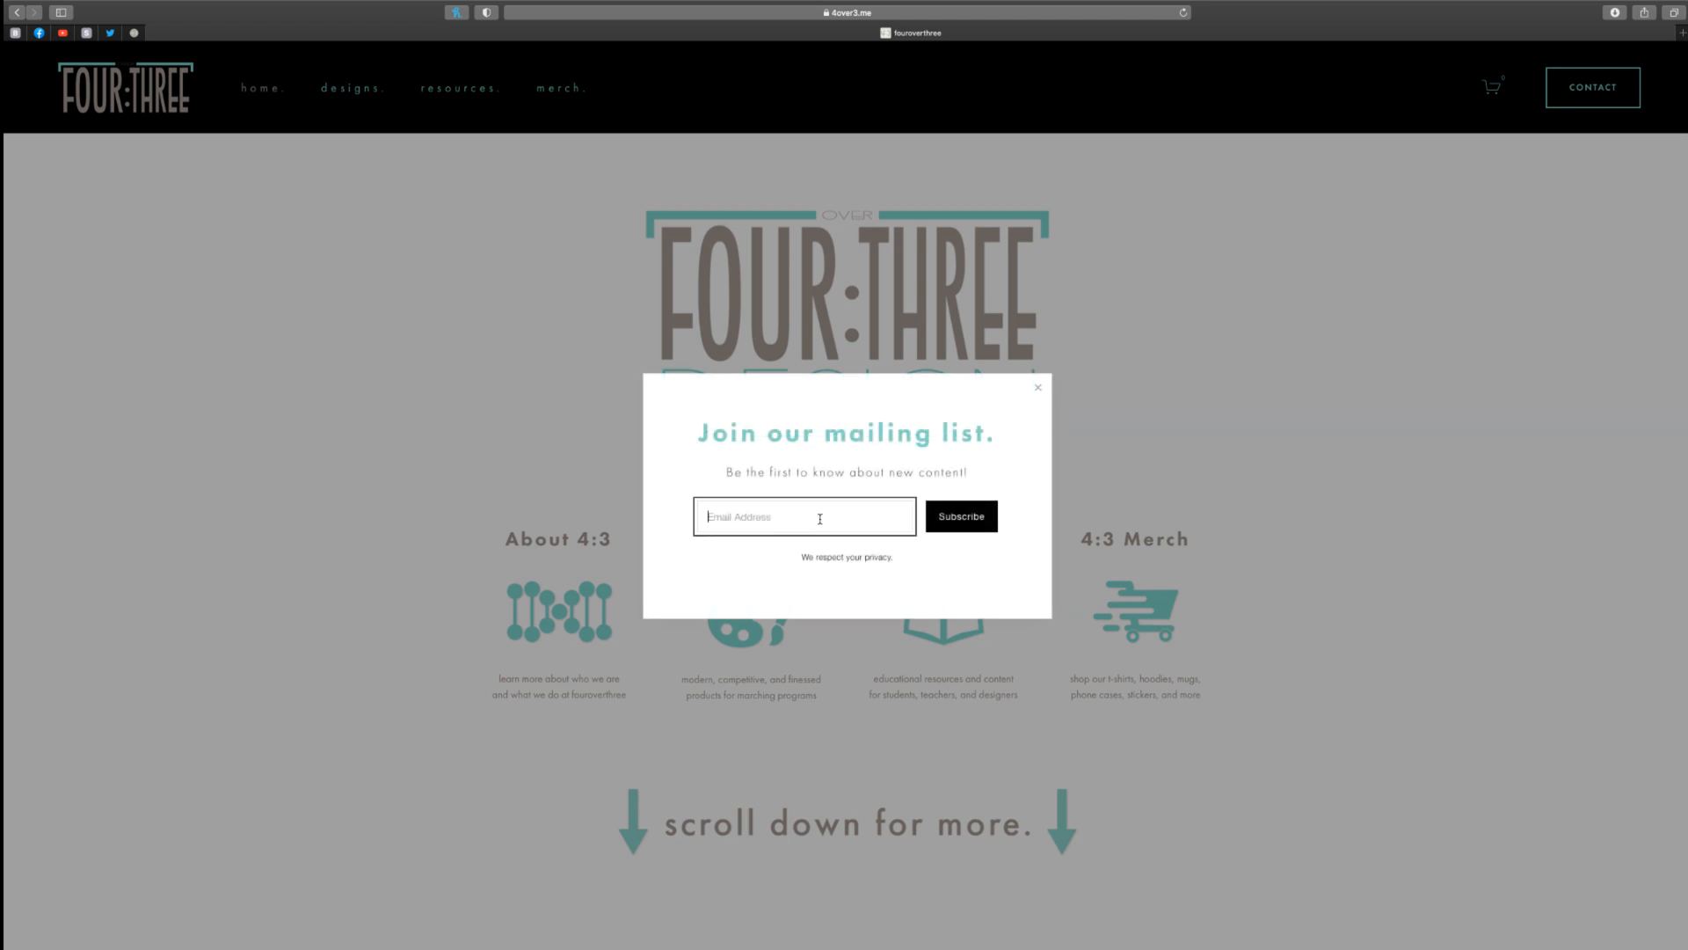
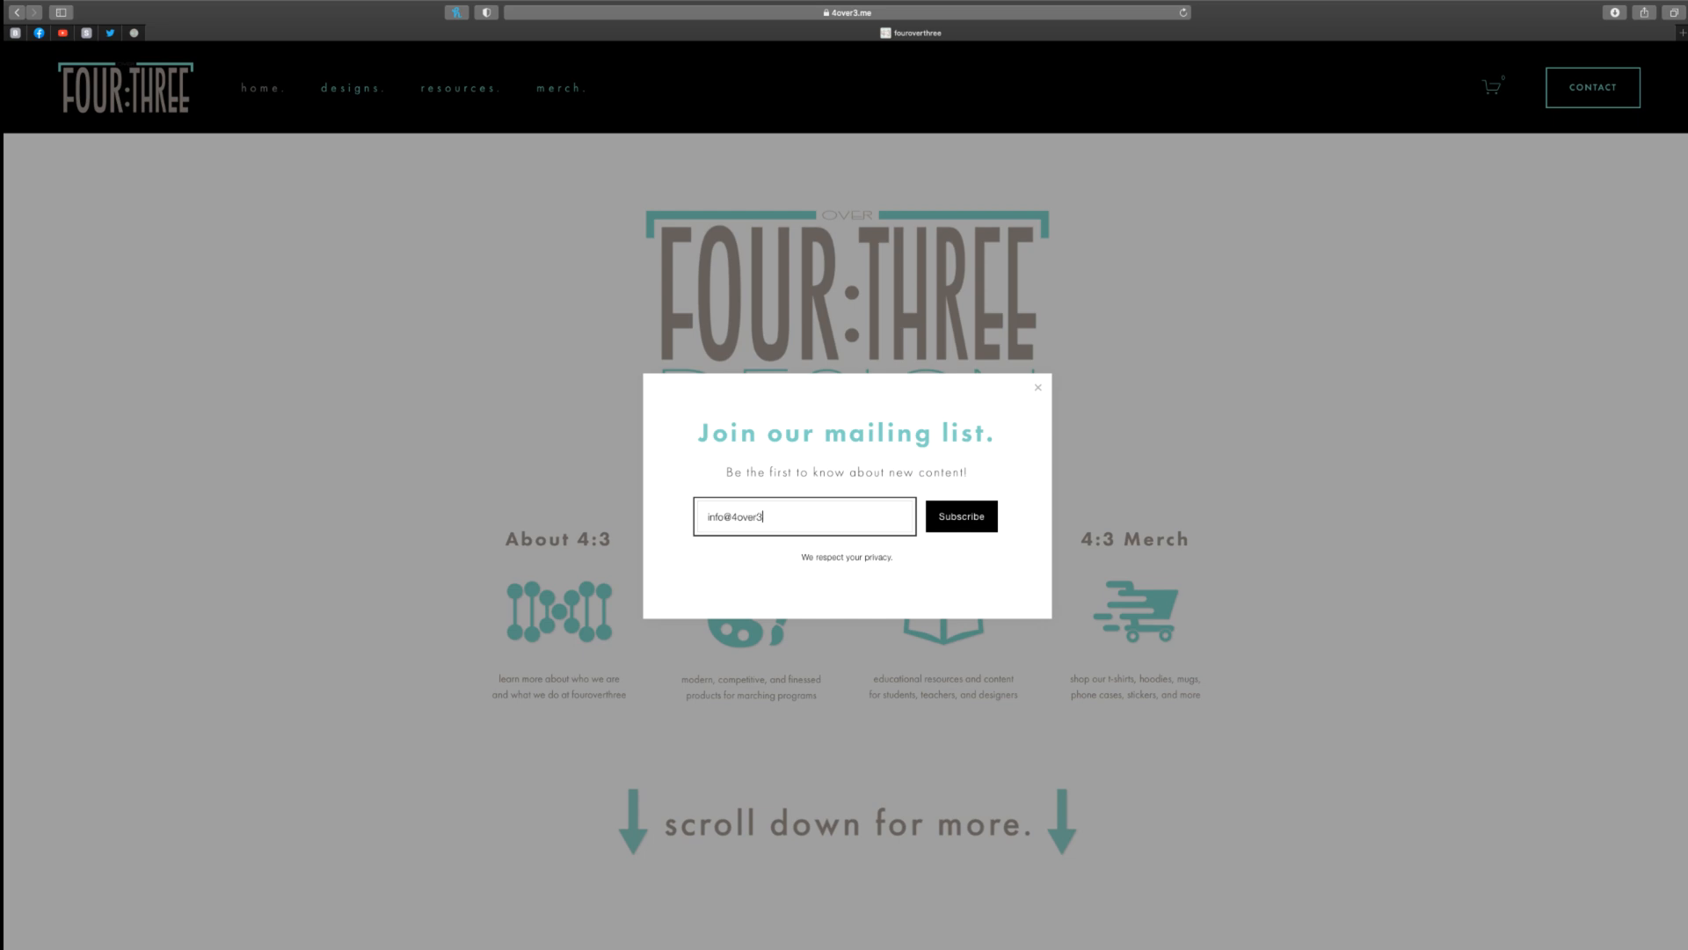